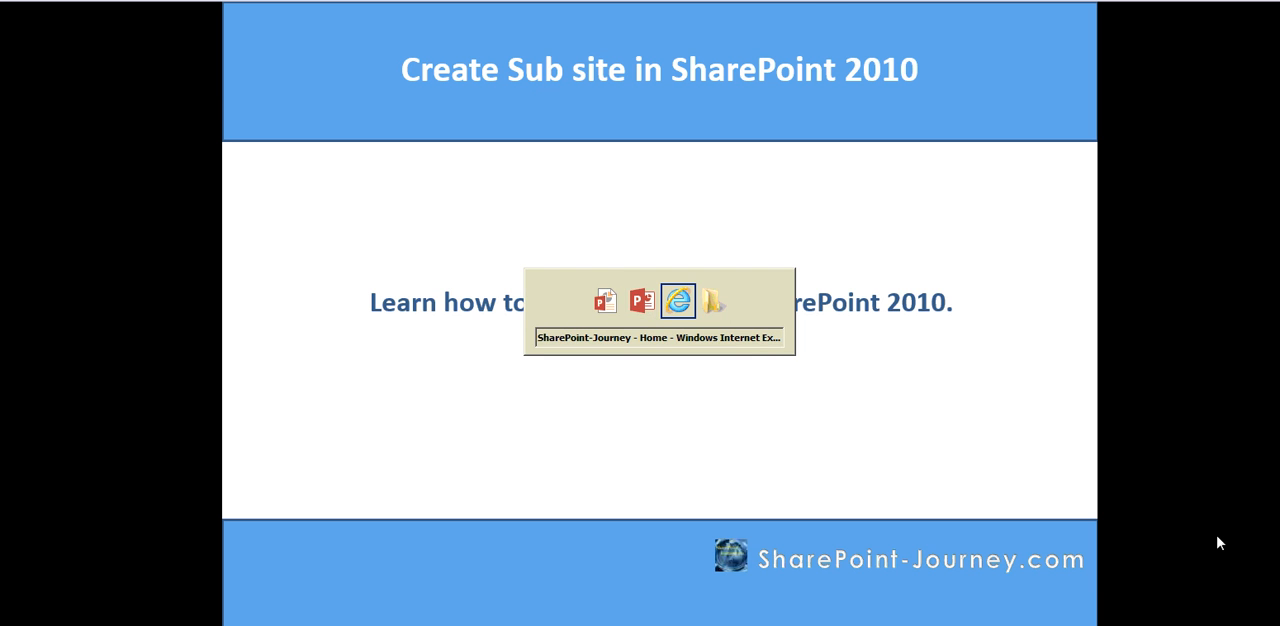
# Switch to the SharePoint-Journey home page and open the Site Actions menu.
pyautogui.click(677, 301)
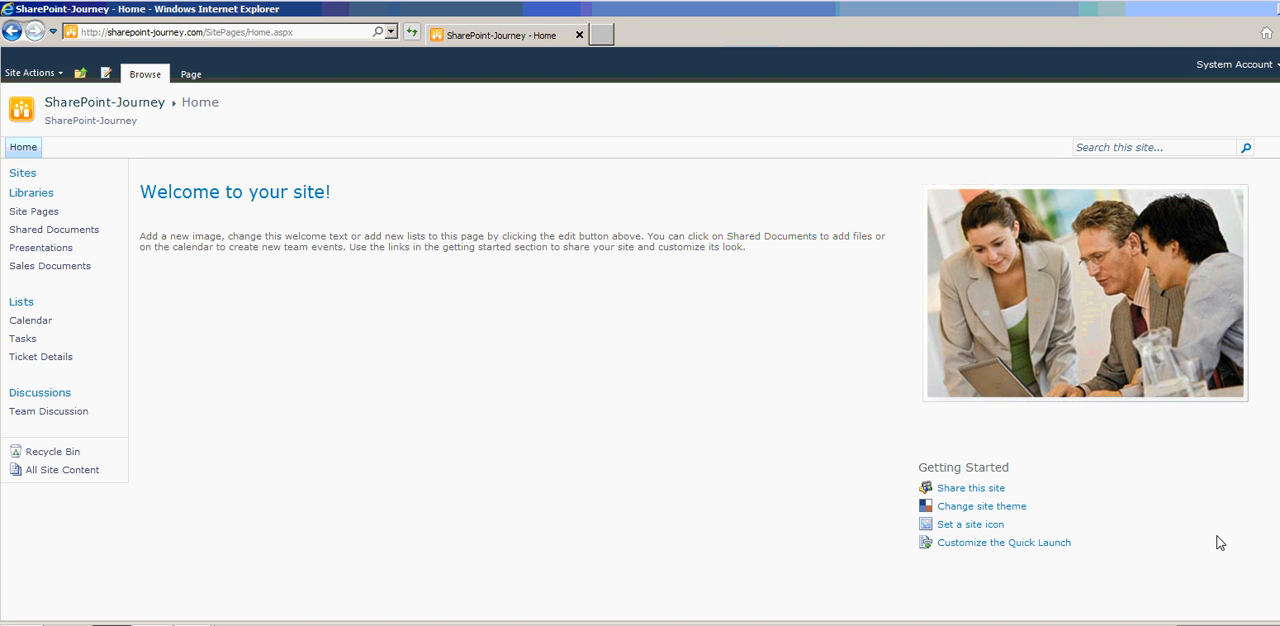
pyautogui.moveTo(62, 470)
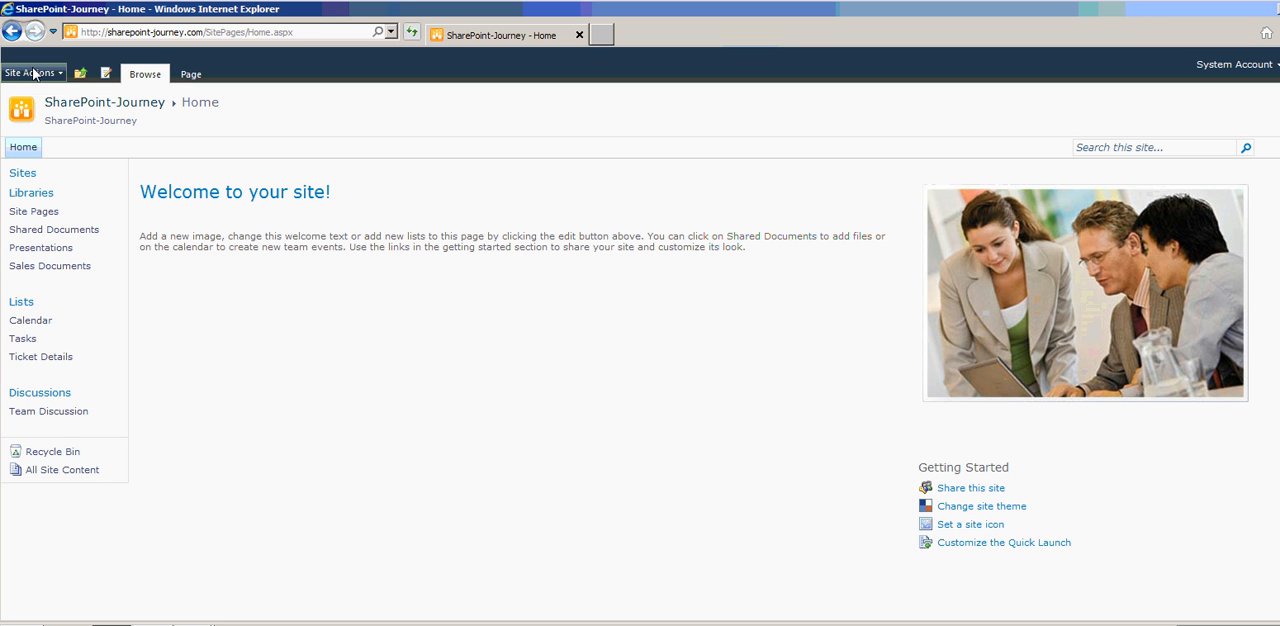
pyautogui.click(29, 72)
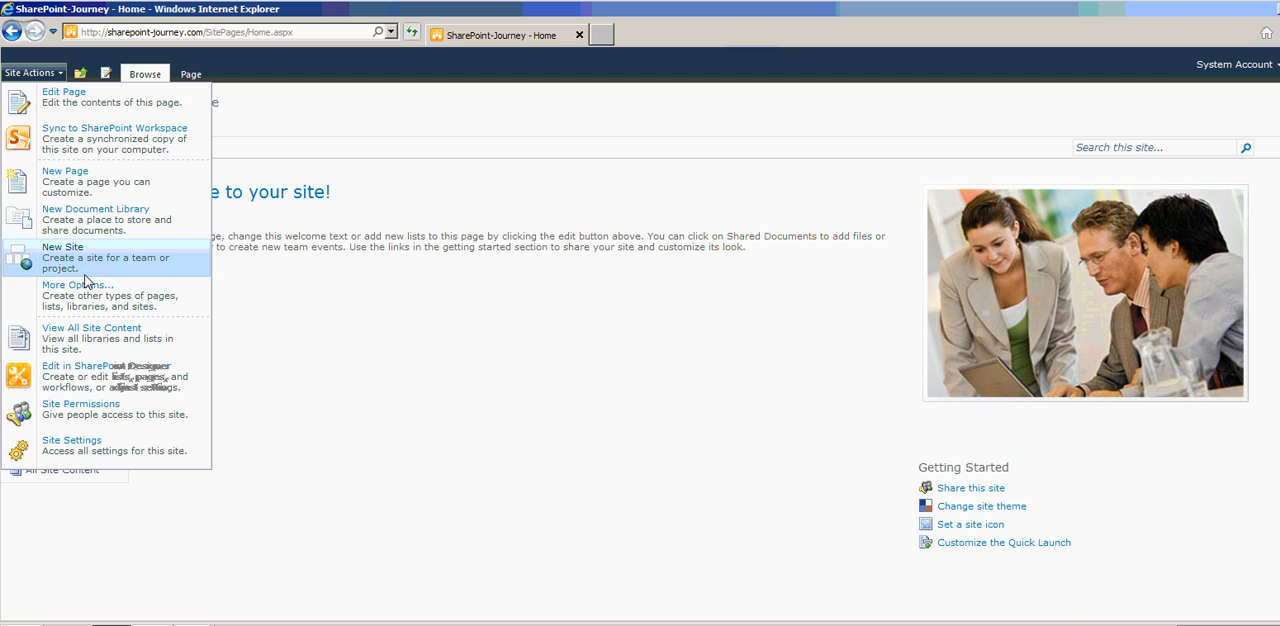
# View All Site Content and scroll down to the empty Sites and Workspaces section.
pyautogui.click(91, 327)
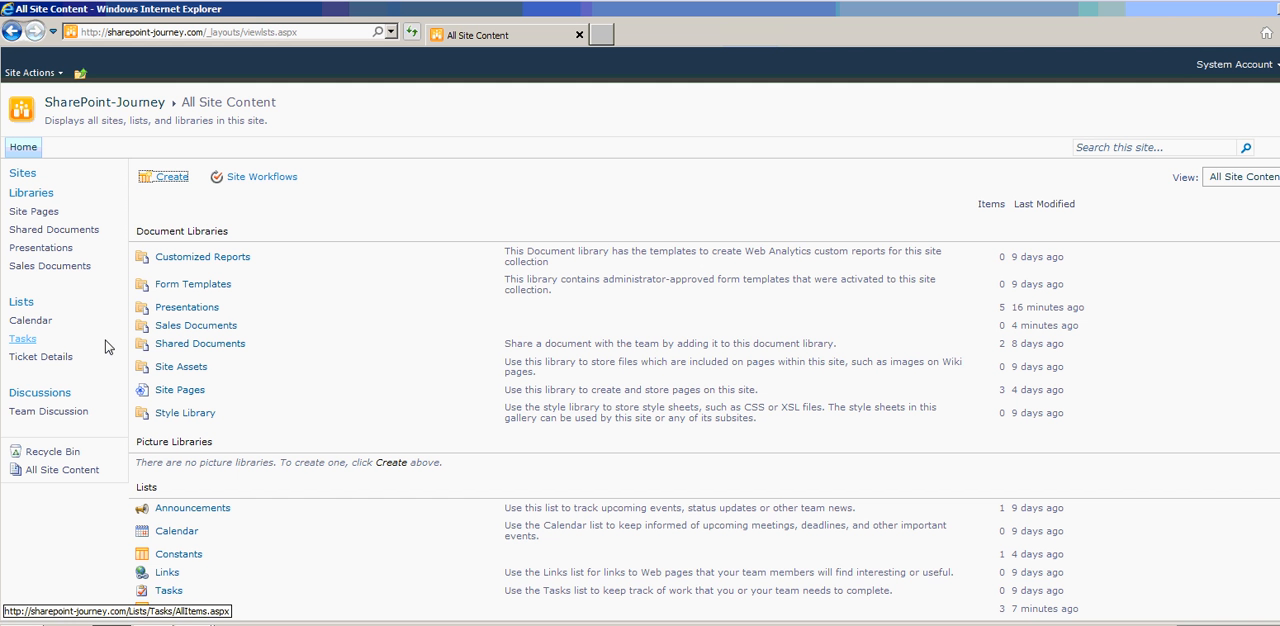
pyautogui.scroll(-3)
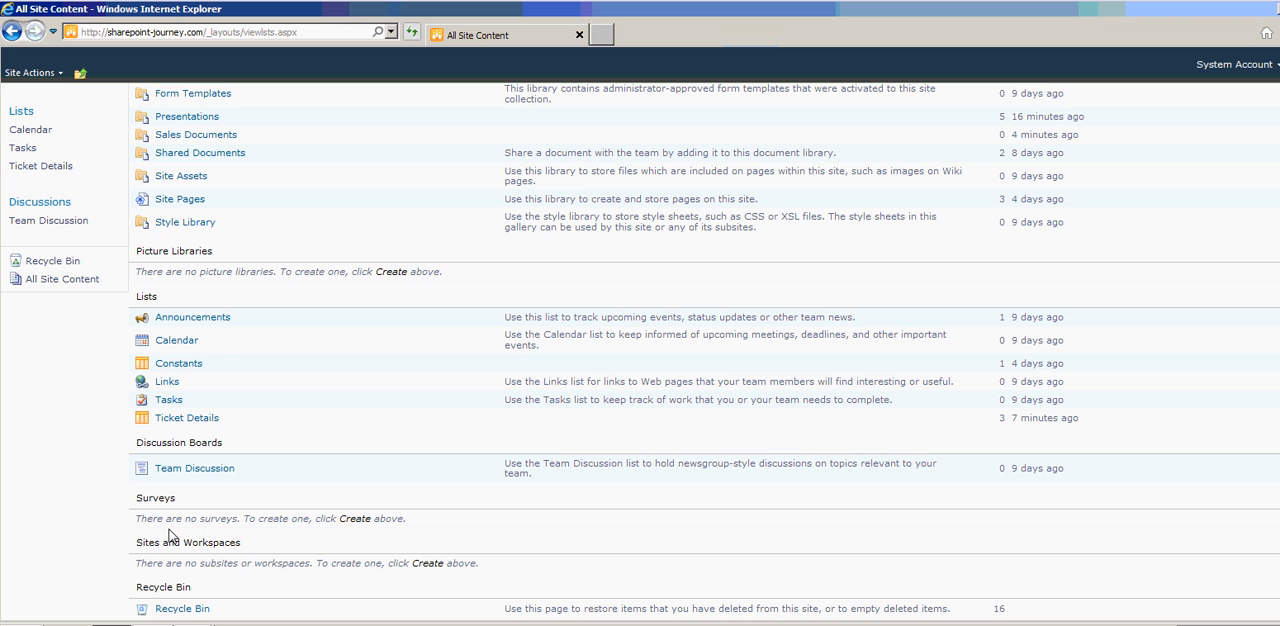
pyautogui.moveTo(238, 572)
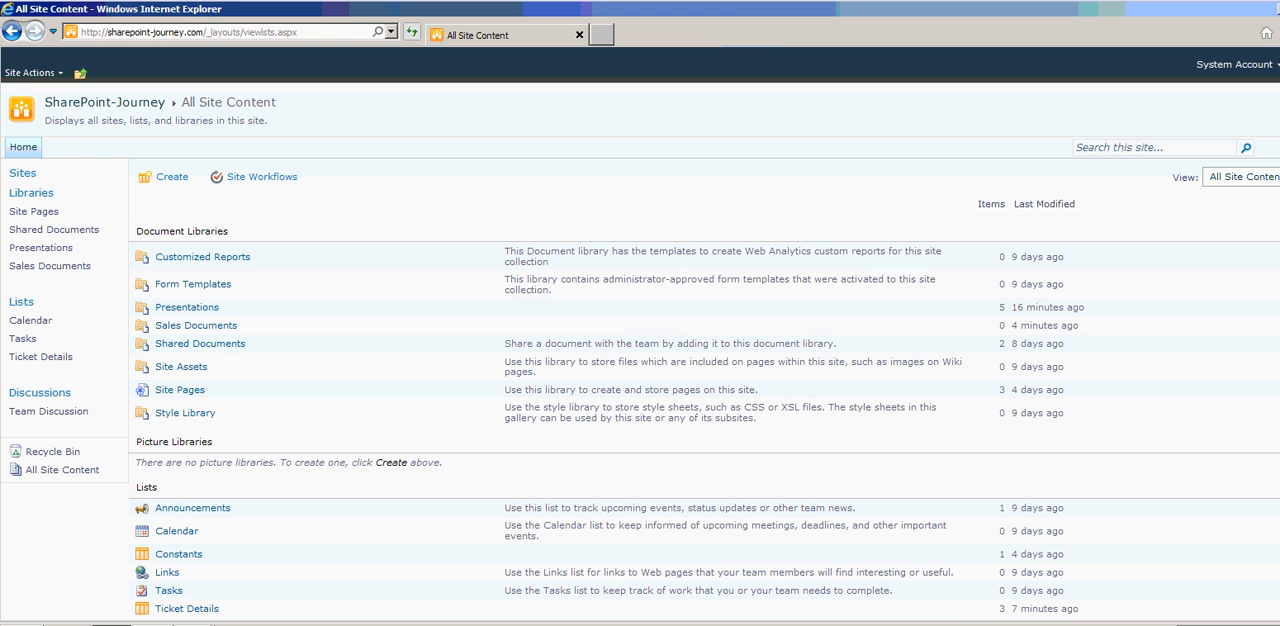
pyautogui.moveTo(171, 177)
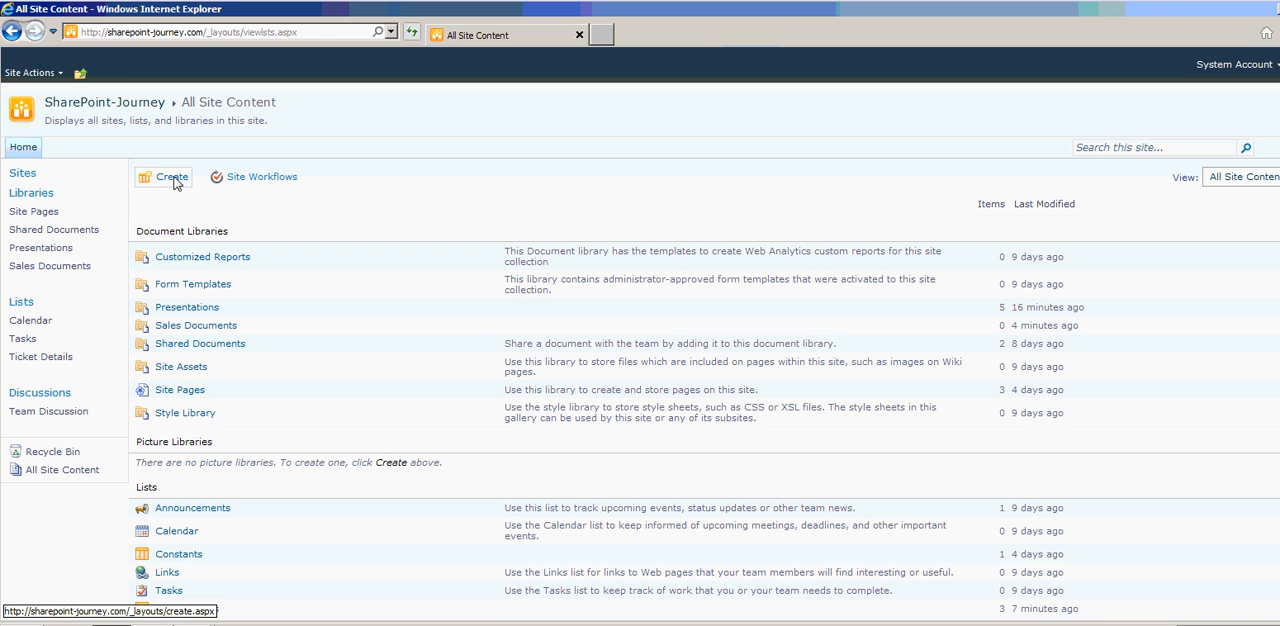
# In the Create gallery, filter to Site templates and choose the Blog template.
pyautogui.click(171, 177)
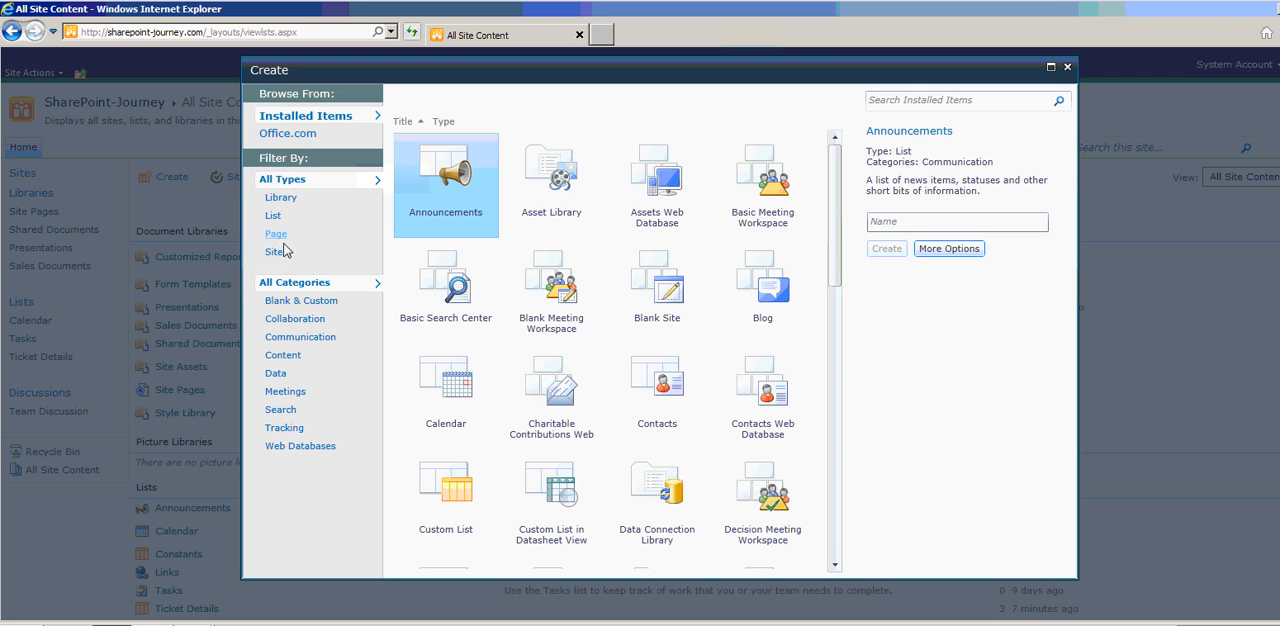
pyautogui.click(275, 251)
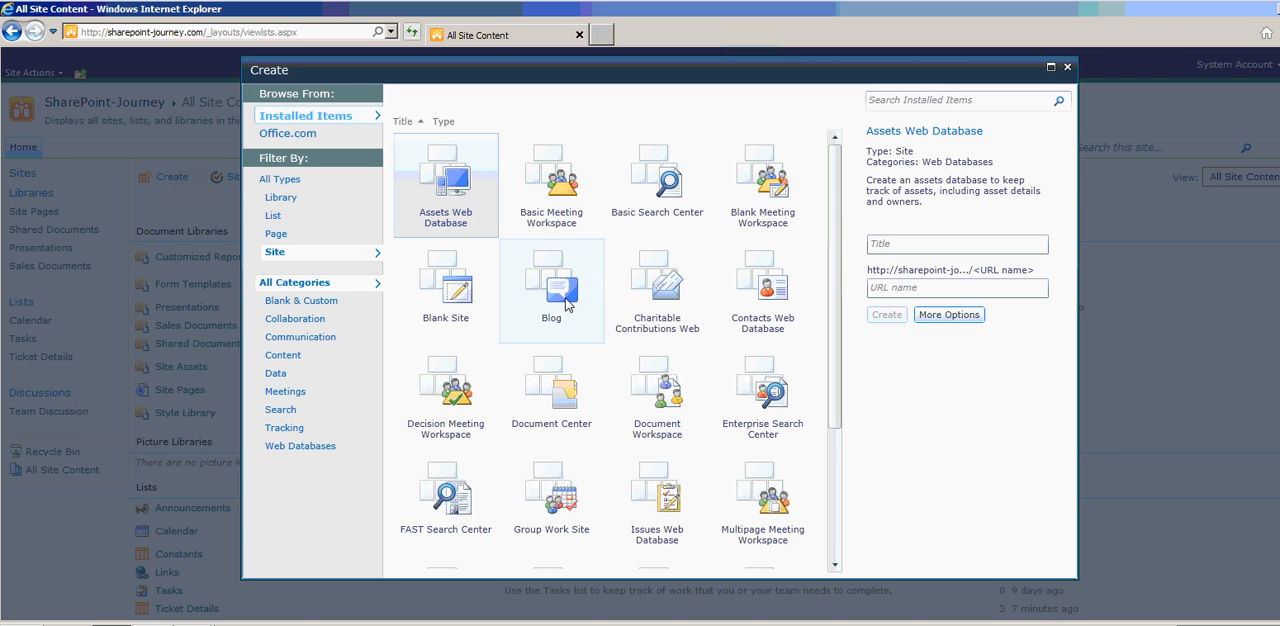
pyautogui.click(551, 285)
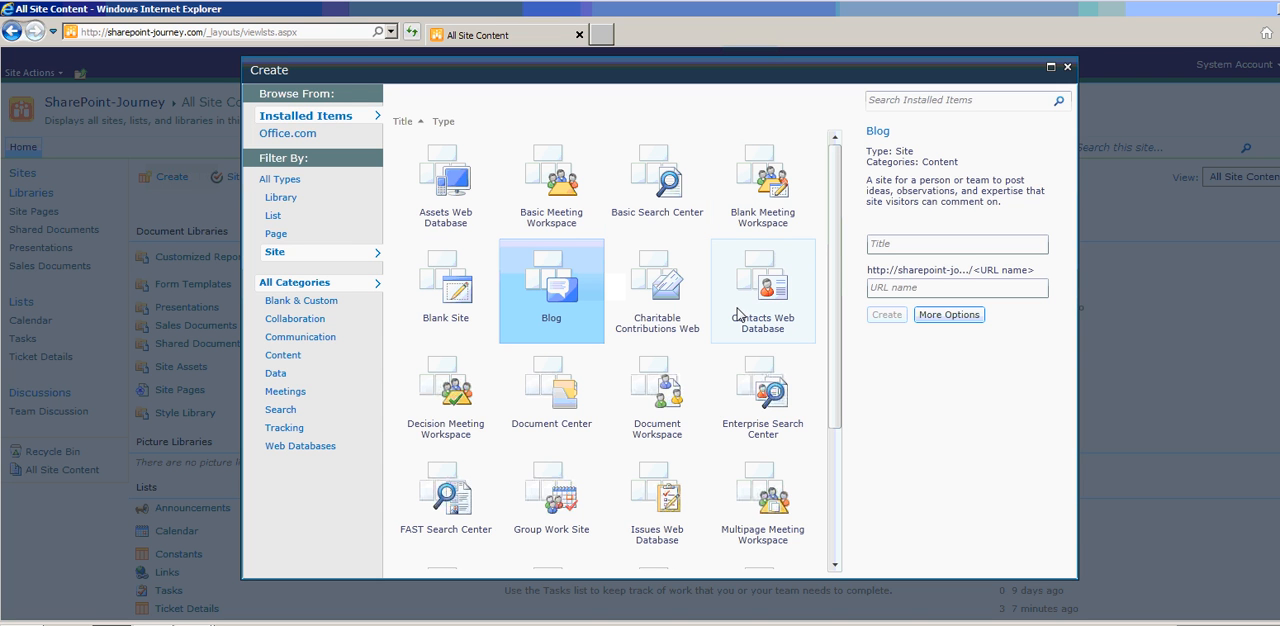
pyautogui.moveTo(530, 285)
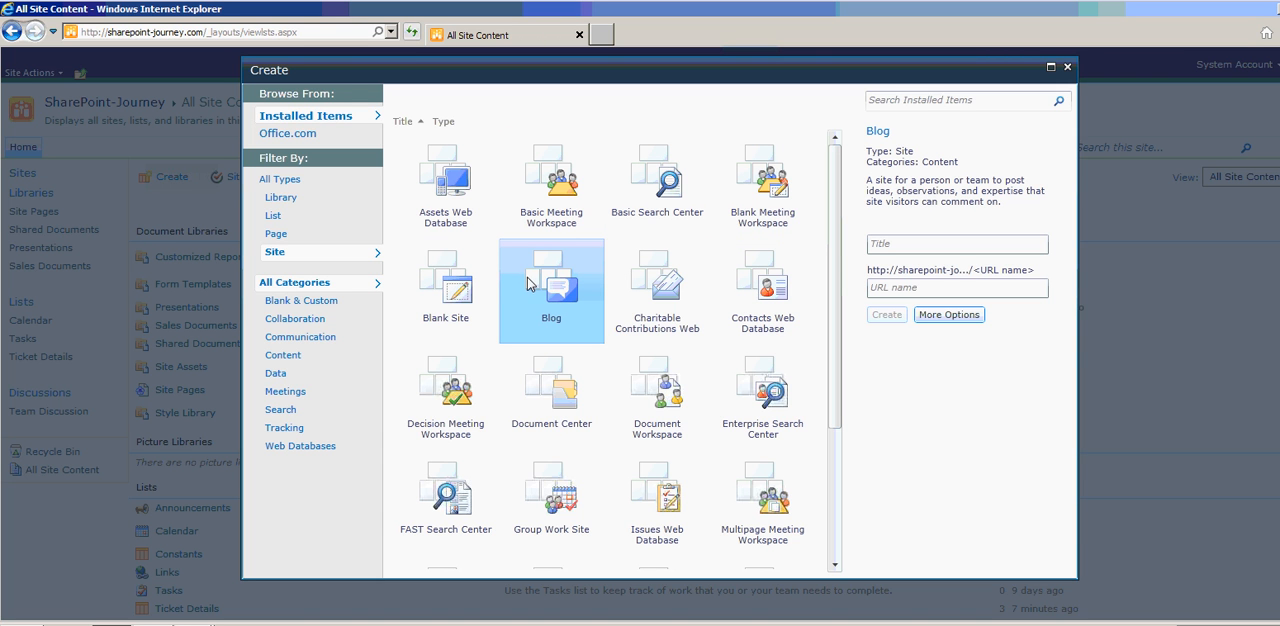
pyautogui.moveTo(868, 268)
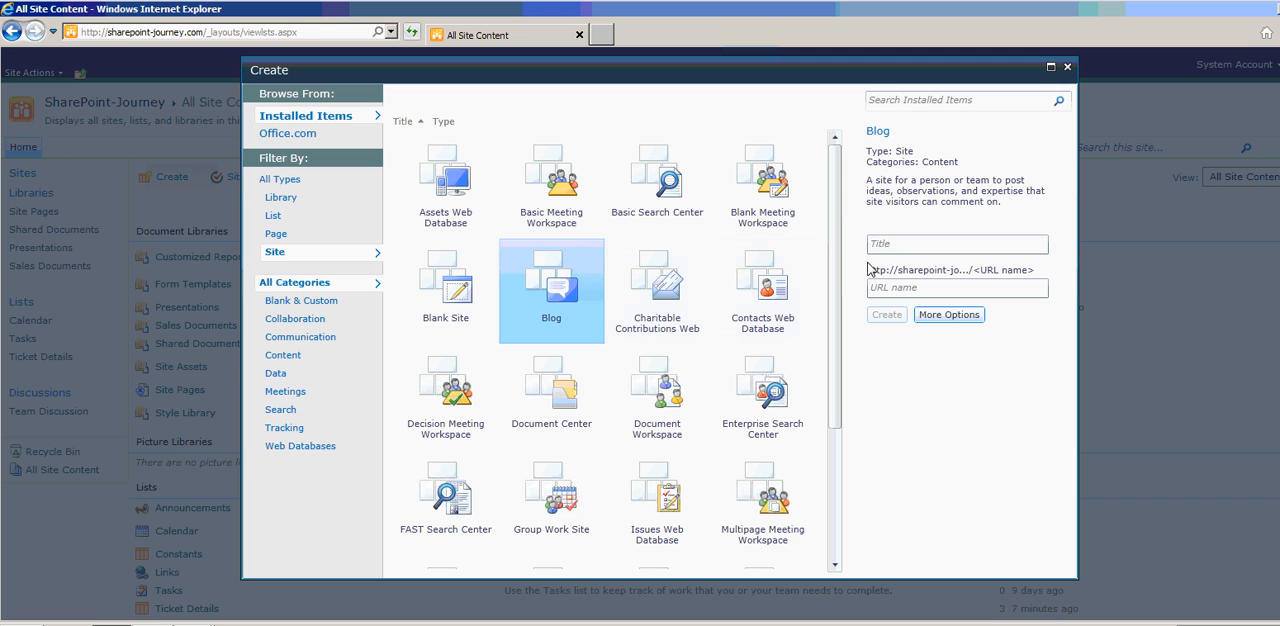
# Enter title 'Blog' and URL name 'blog' for the new site.
pyautogui.write('Blog')
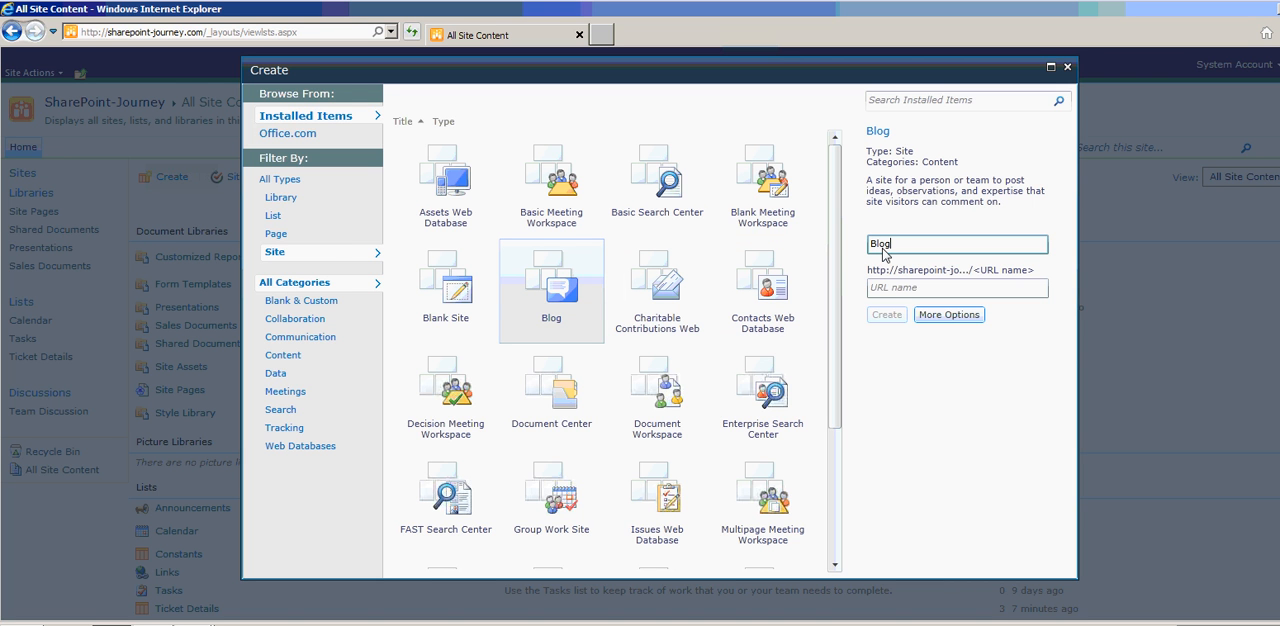
pyautogui.click(956, 288)
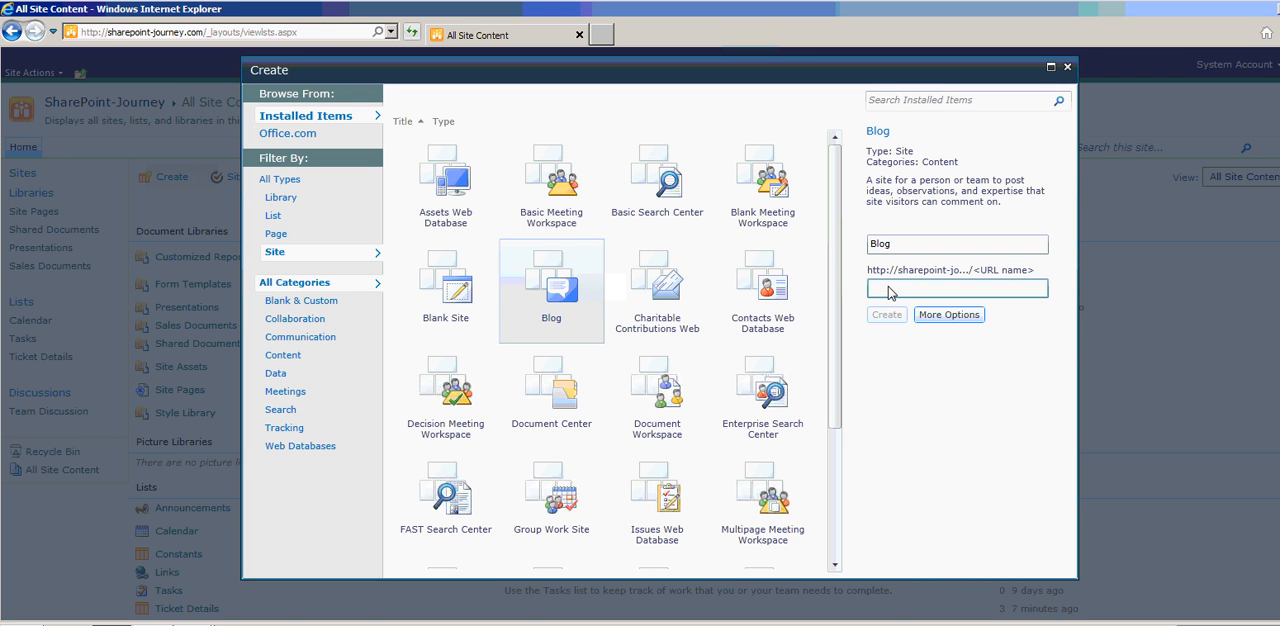
pyautogui.write('blog')
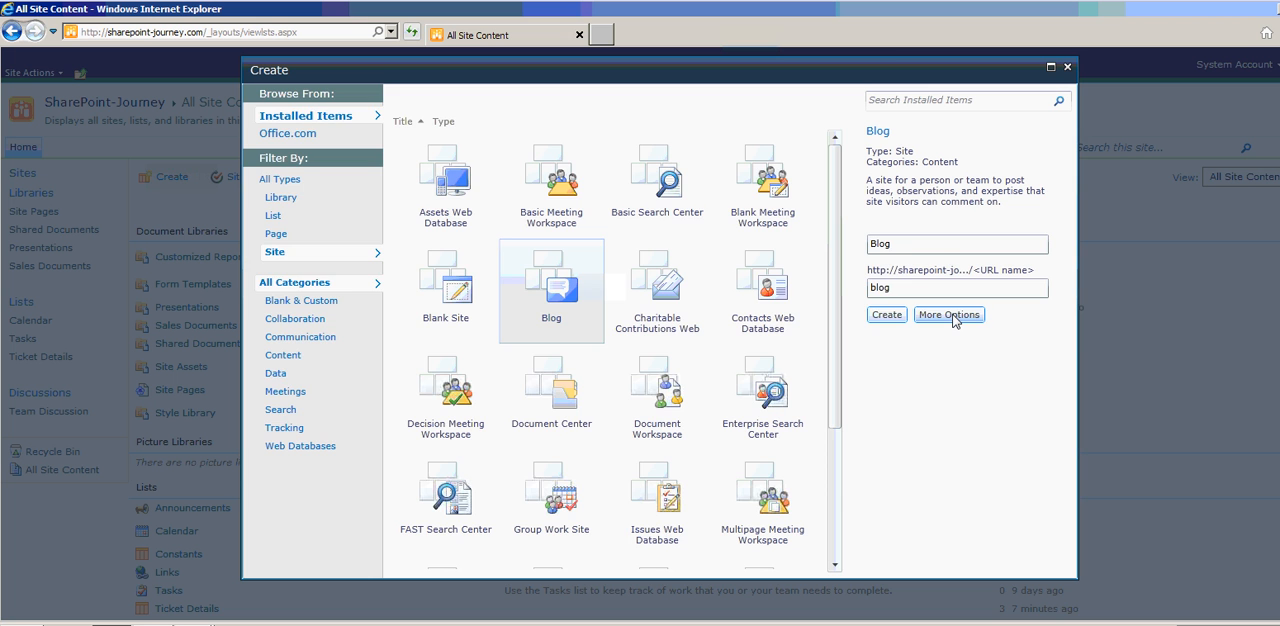
# In More Options, enter the description 'THis sub site is for blogging.'.
pyautogui.click(948, 314)
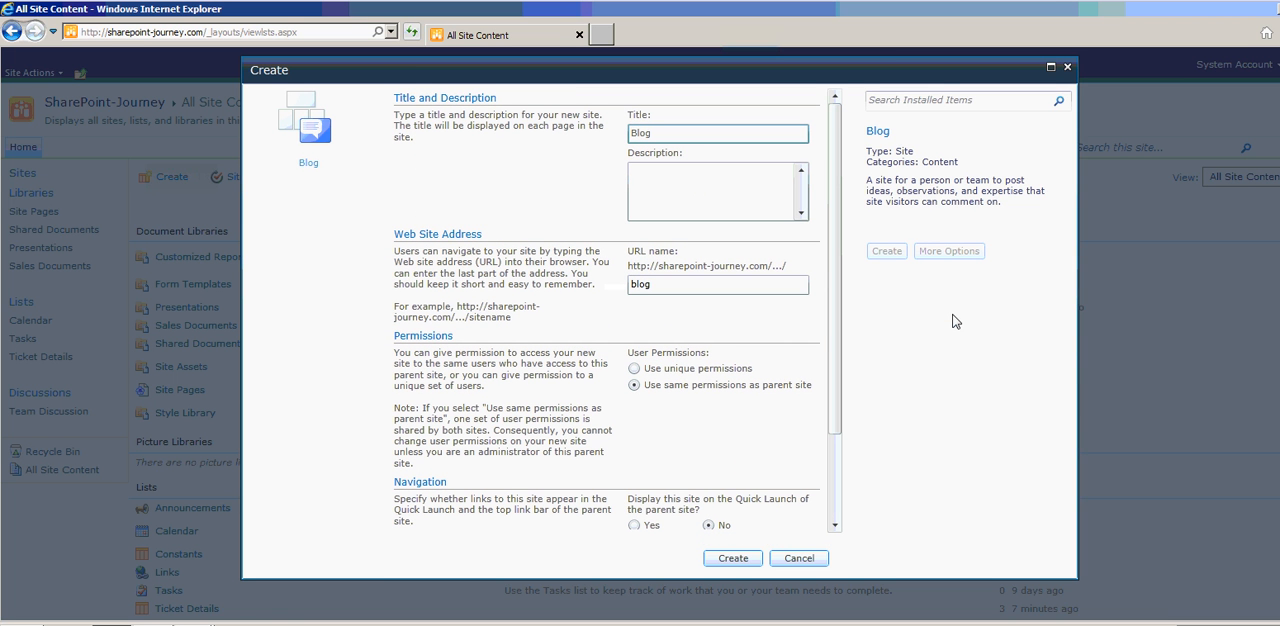
pyautogui.click(718, 191)
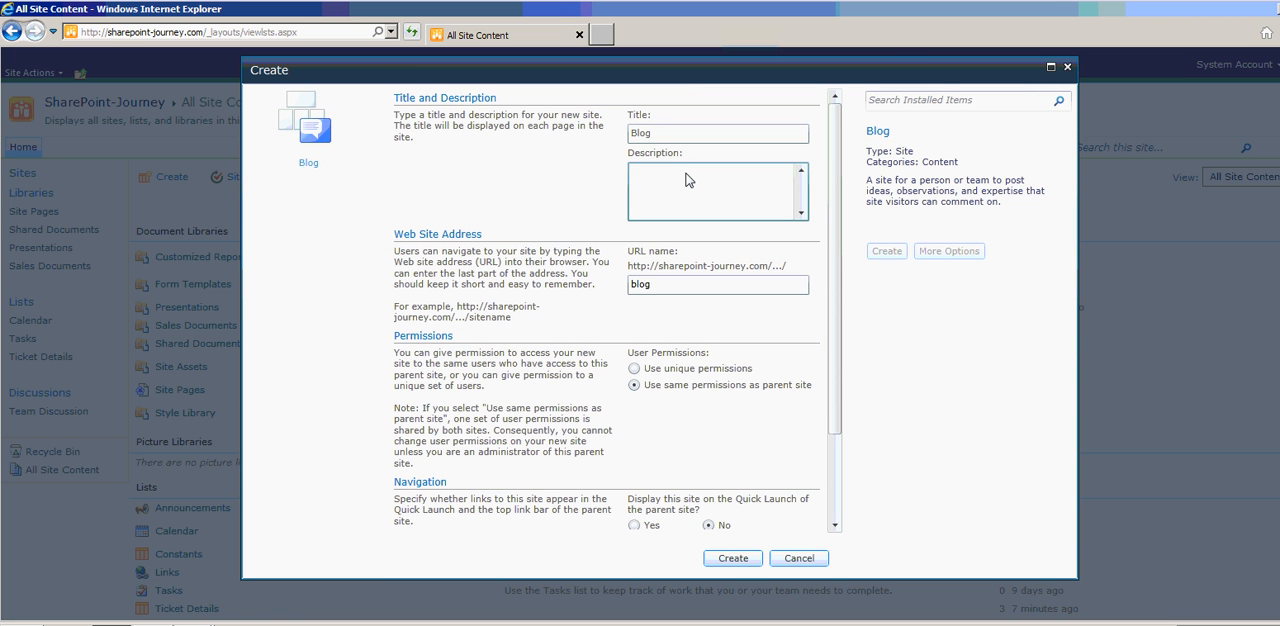
pyautogui.write('THis')
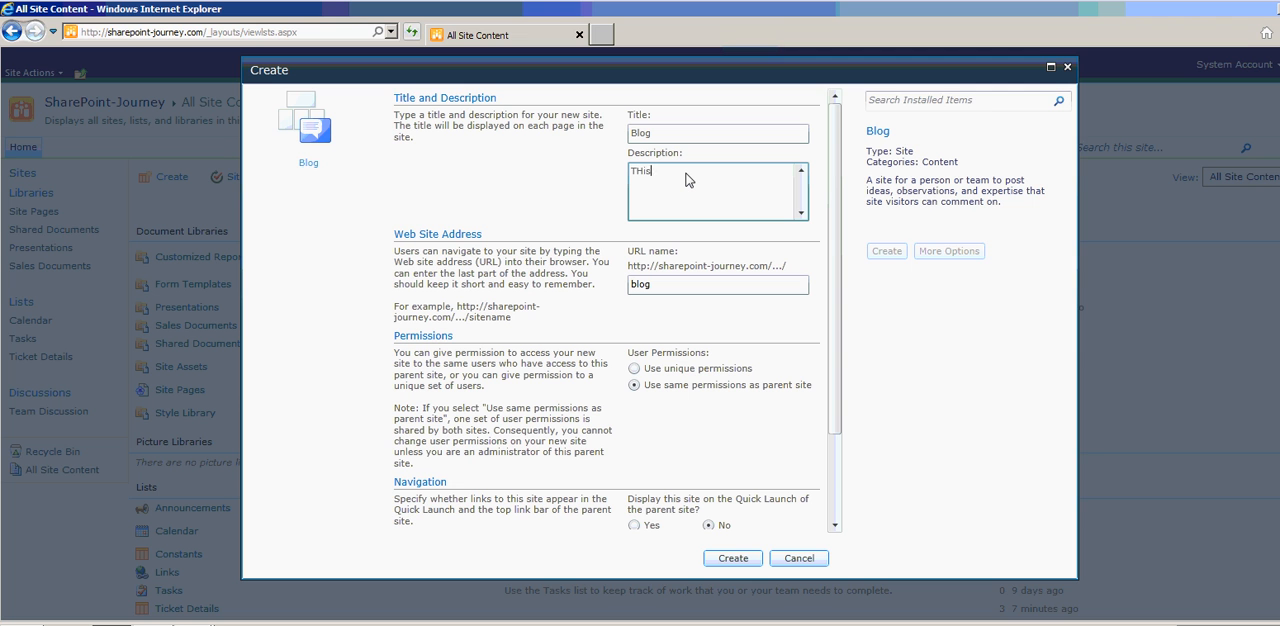
pyautogui.write('sub site i')
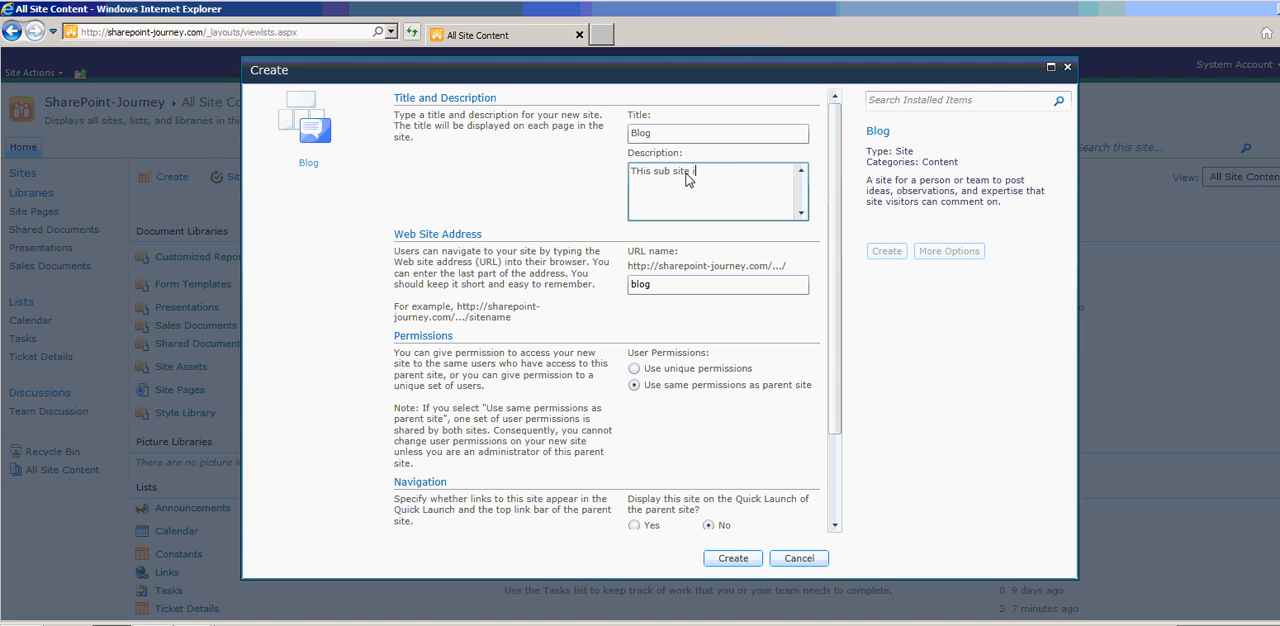
pyautogui.write('is for blogg')
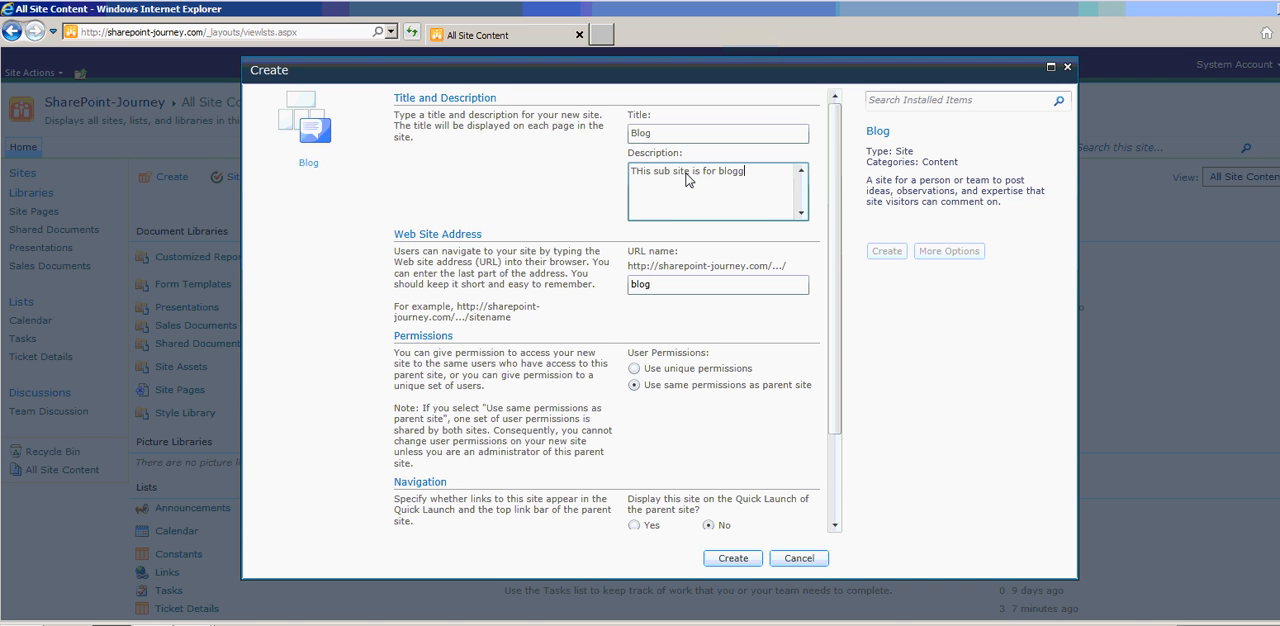
pyautogui.write('ing.')
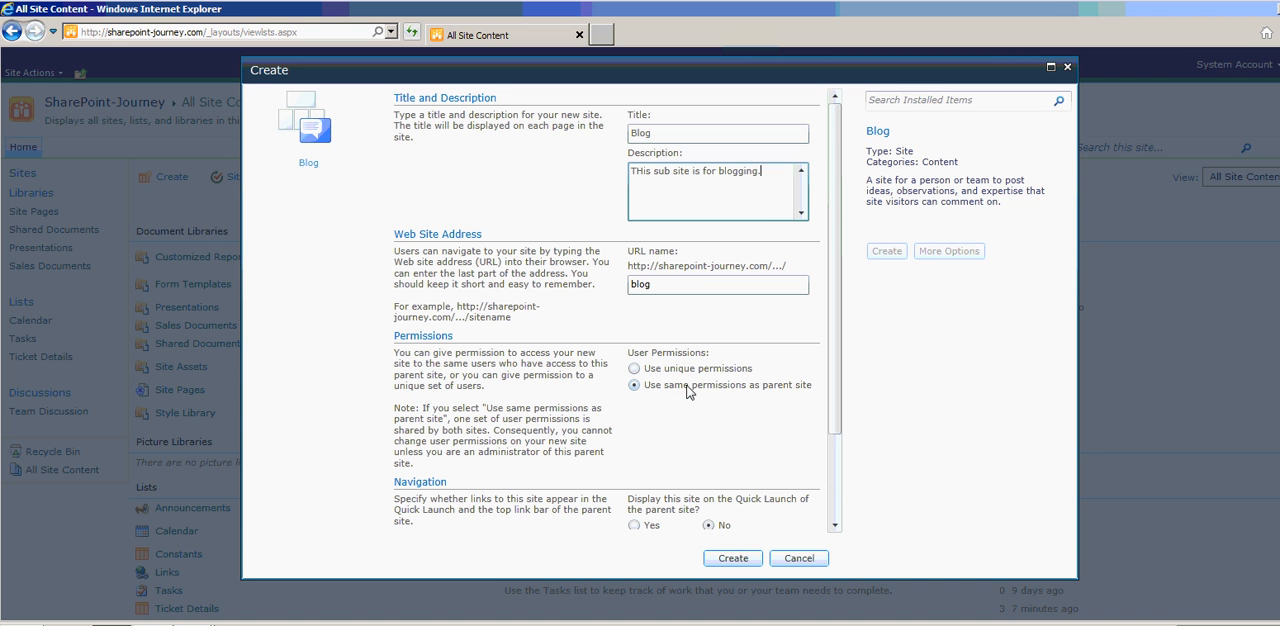
pyautogui.moveTo(797, 417)
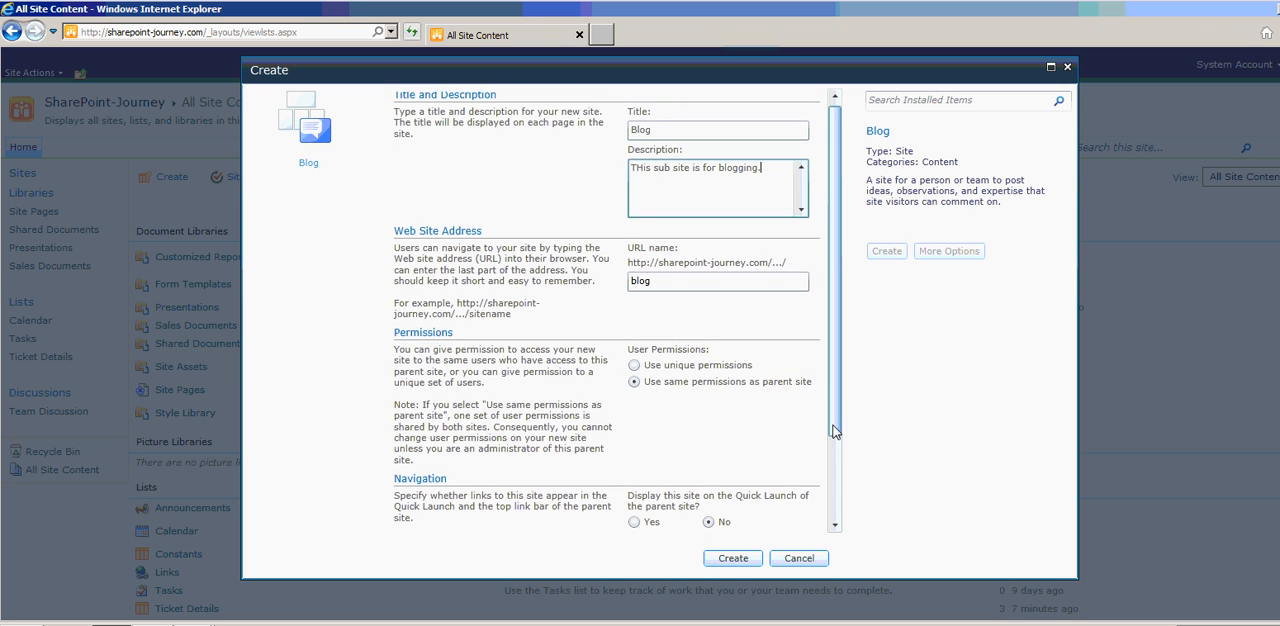
# Set Quick Launch display and 'Use the top link bar from the parent site' to Yes.
pyautogui.scroll(-3)
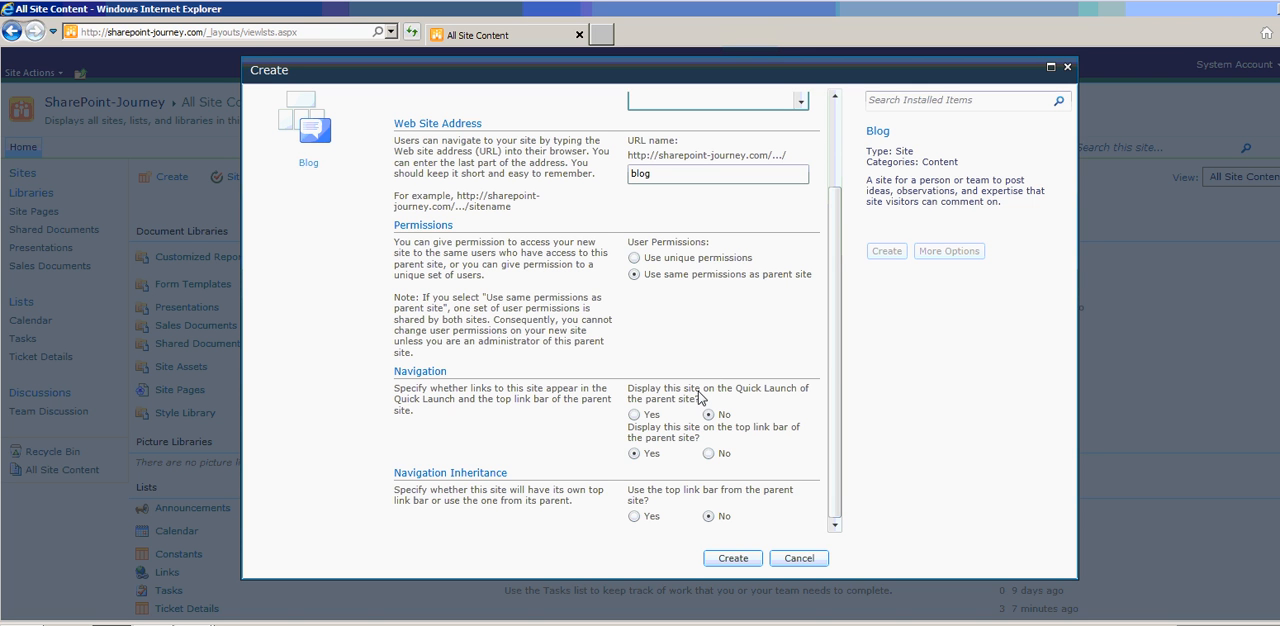
pyautogui.moveTo(626, 393)
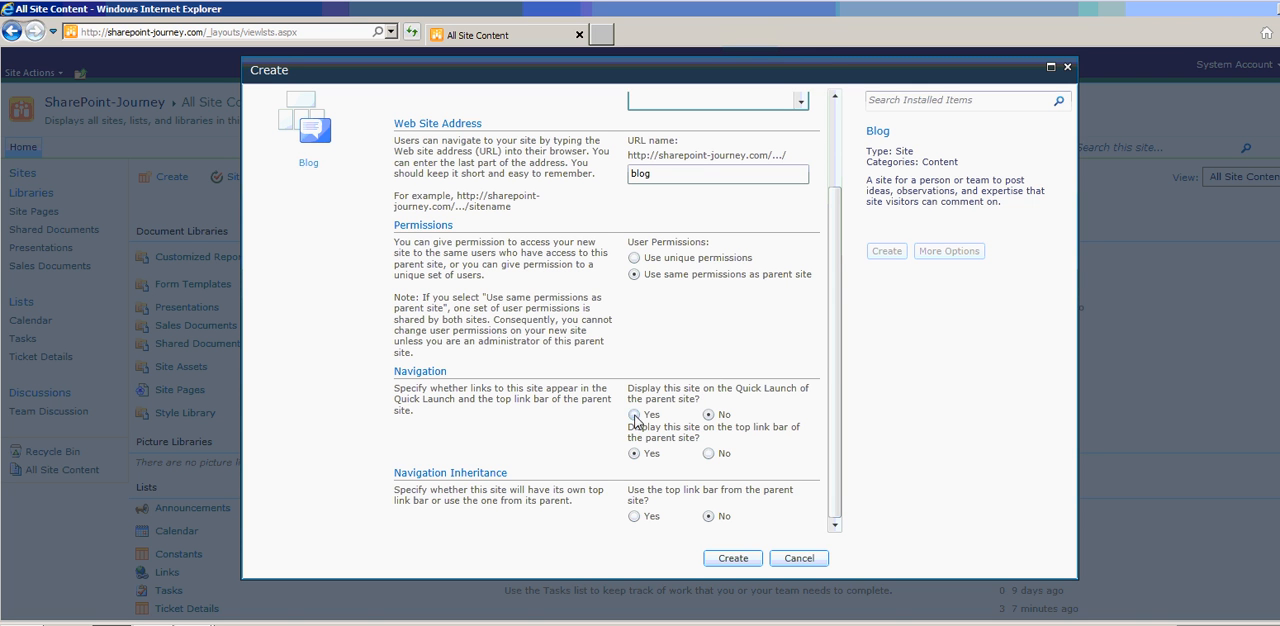
pyautogui.click(634, 414)
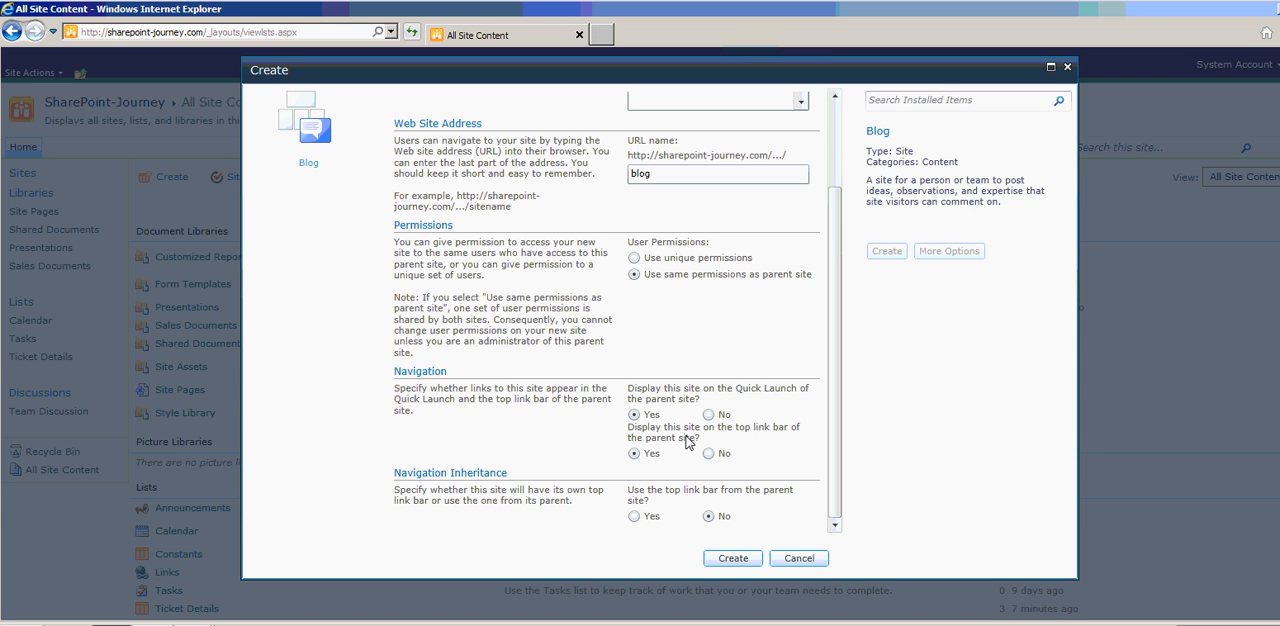
pyautogui.moveTo(672, 456)
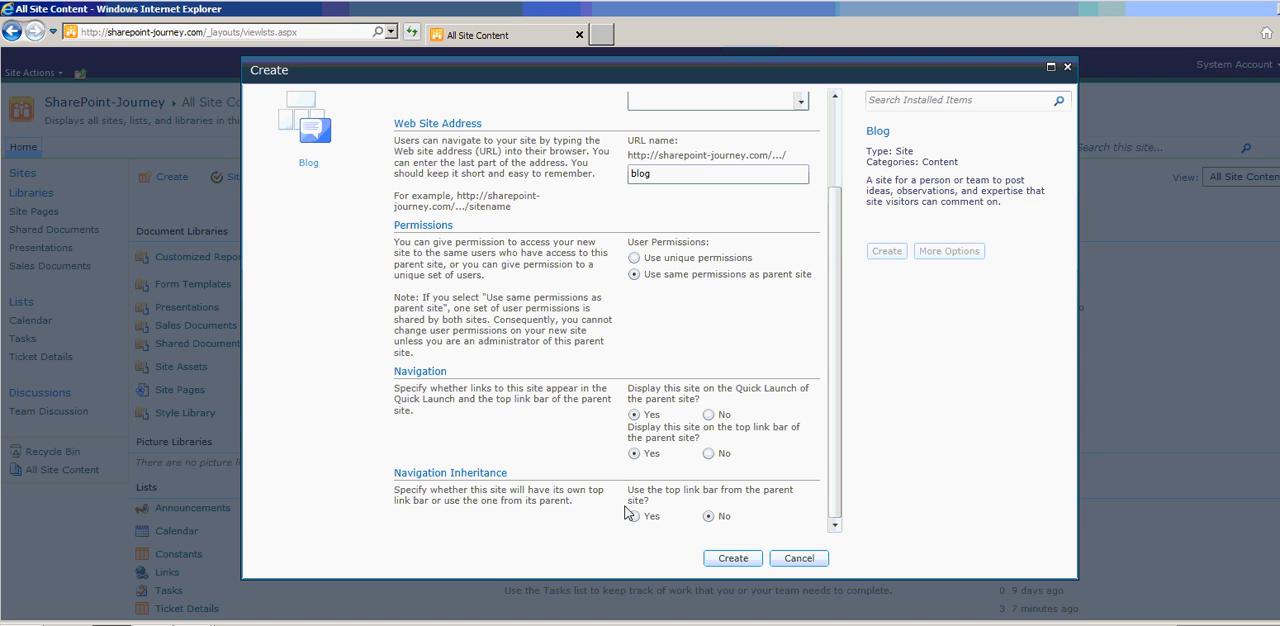
pyautogui.click(633, 516)
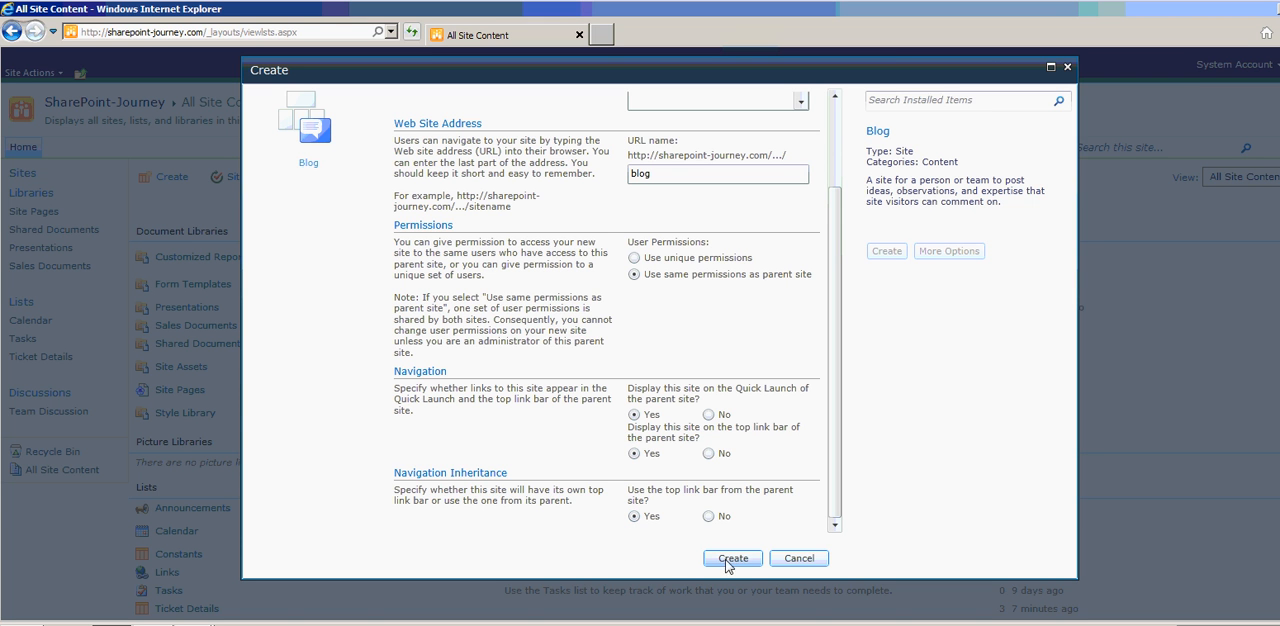
pyautogui.moveTo(752, 444)
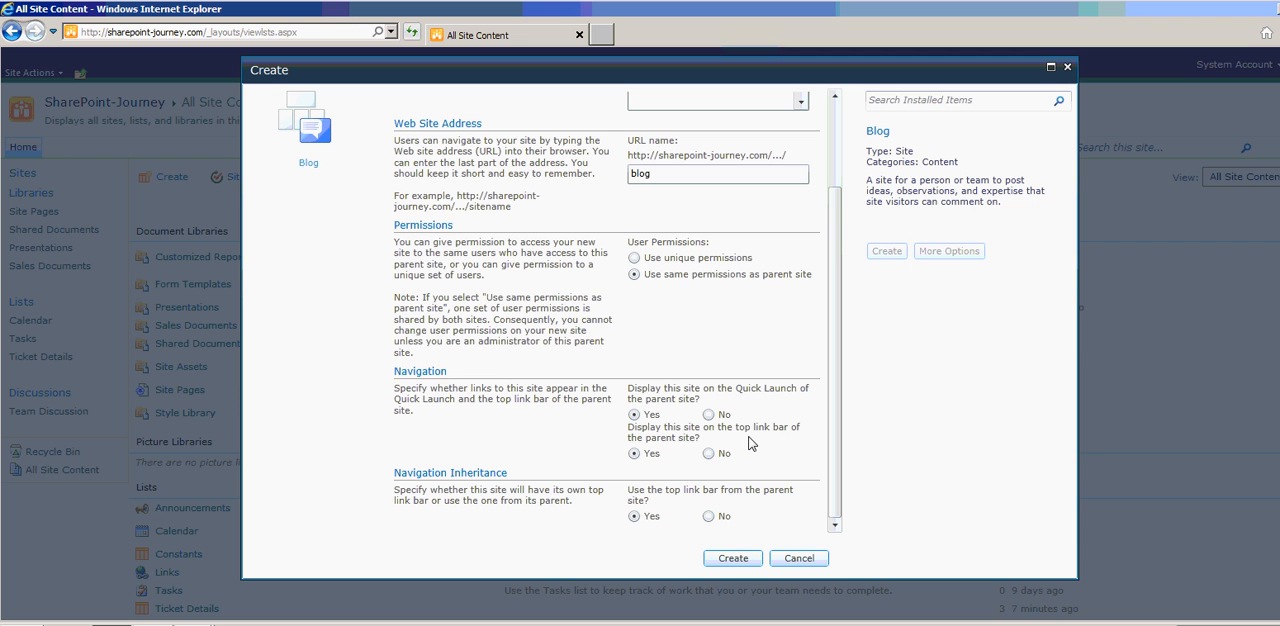
pyautogui.moveTo(714, 305)
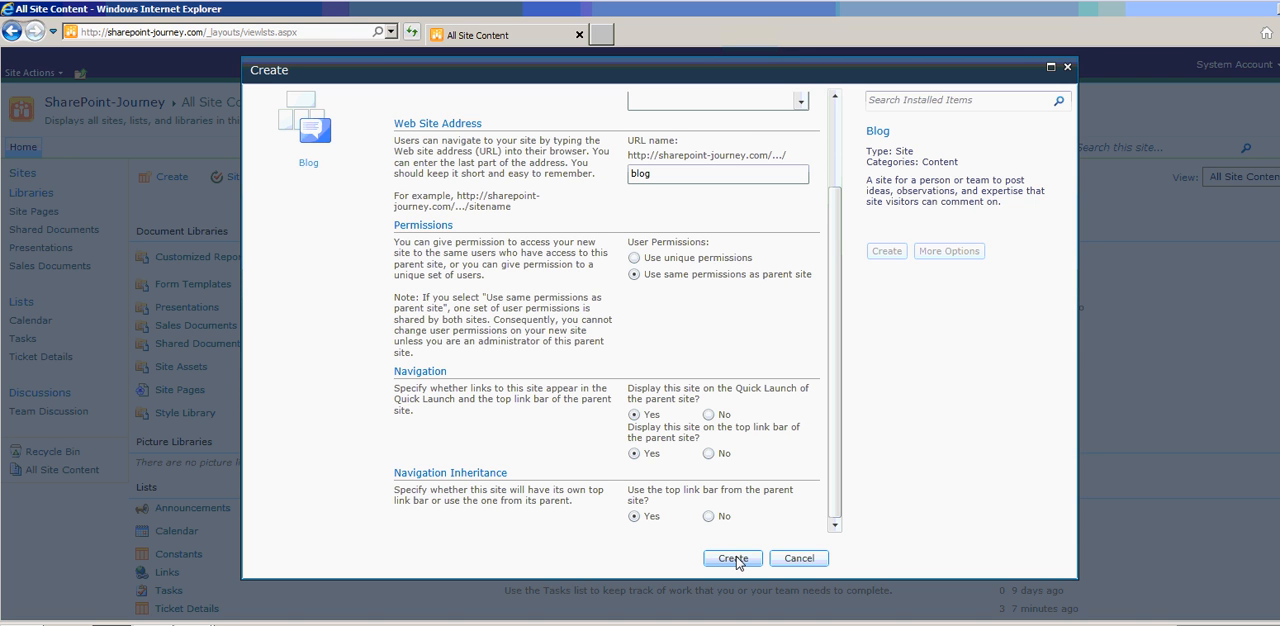
# Click Create to build the Blog subsite and load its home page.
pyautogui.click(732, 558)
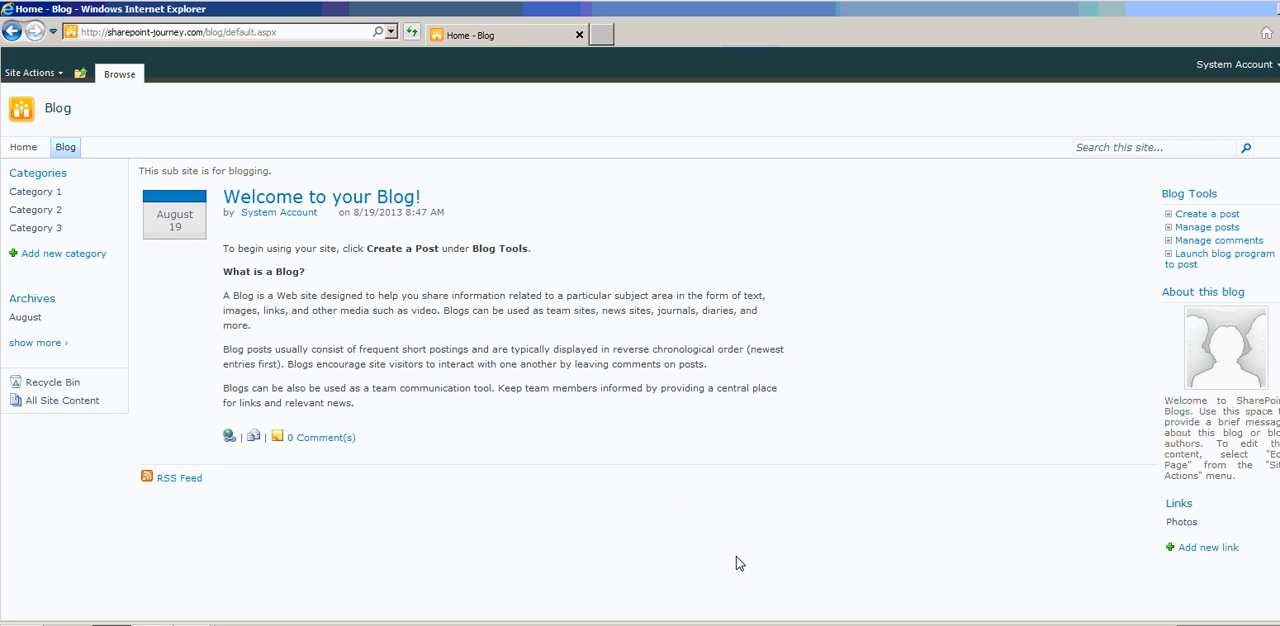
pyautogui.moveTo(360, 350)
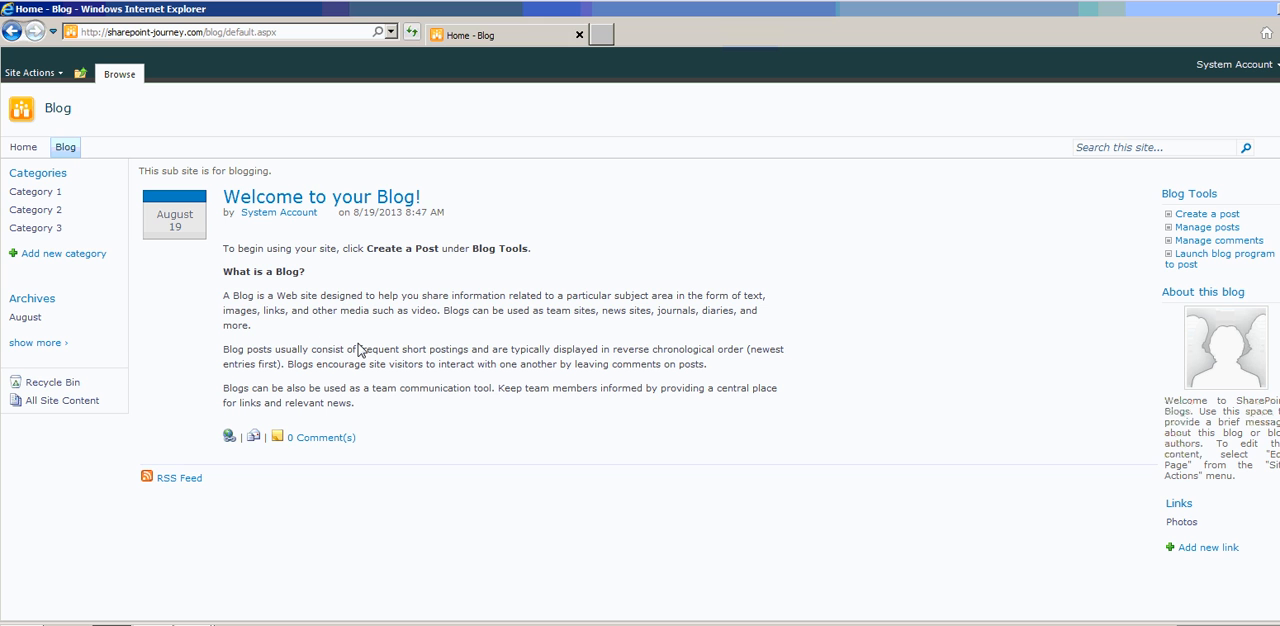
pyautogui.moveTo(22, 147)
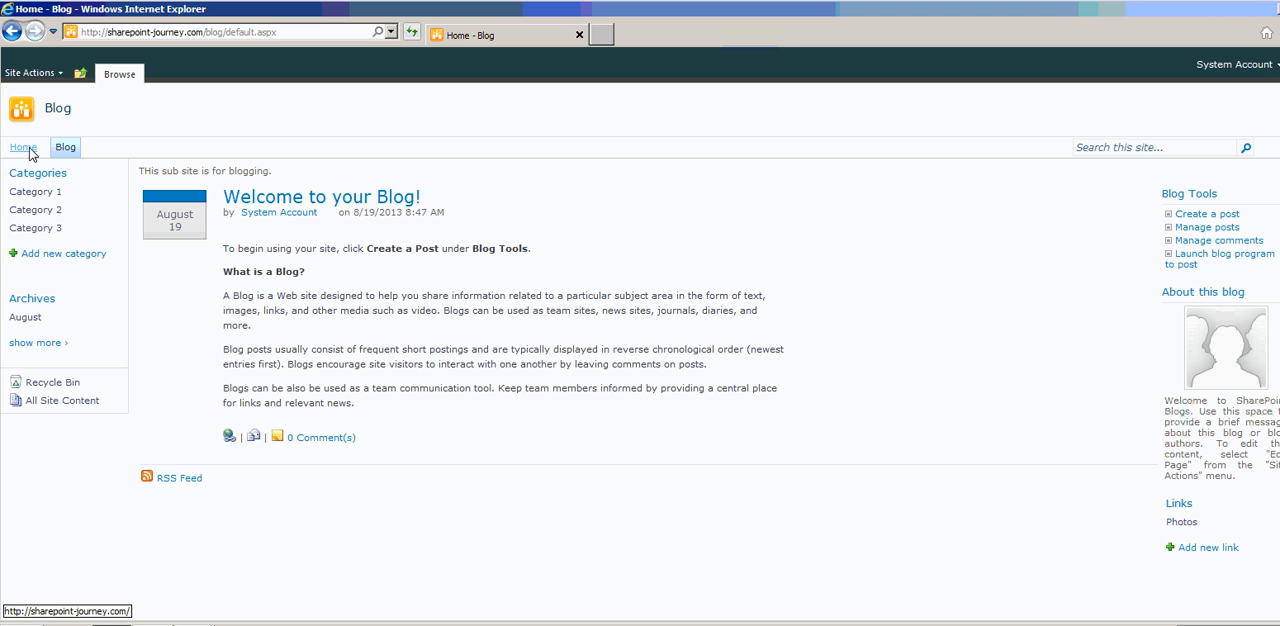
pyautogui.click(23, 147)
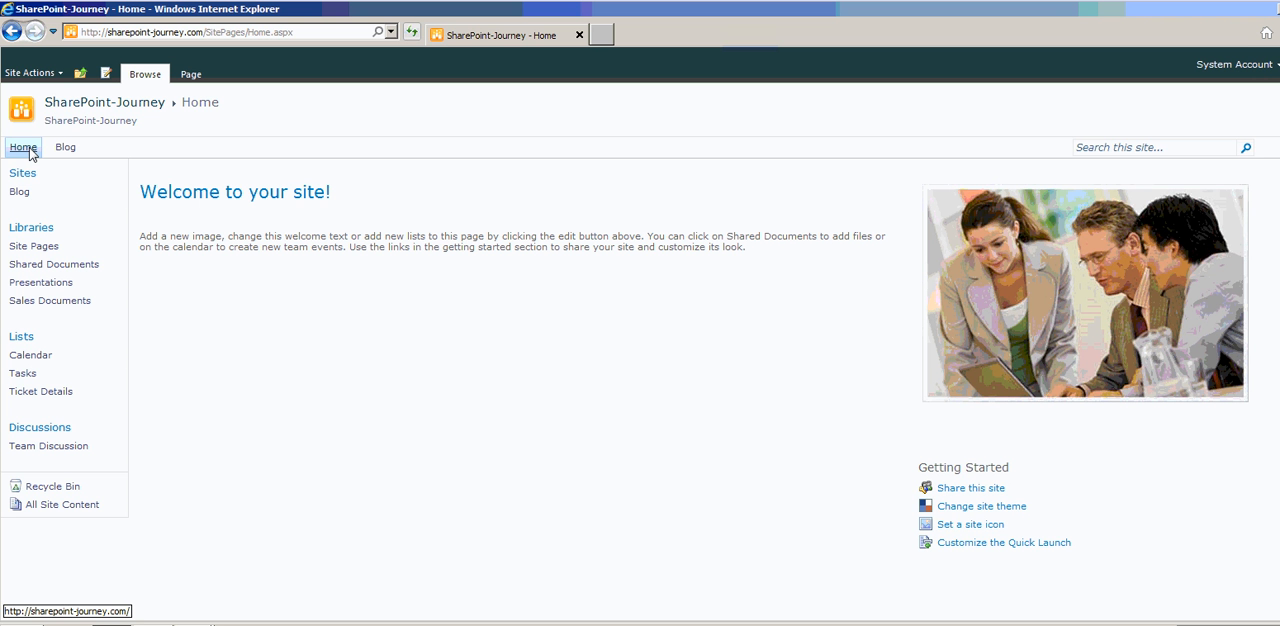
pyautogui.moveTo(65, 147)
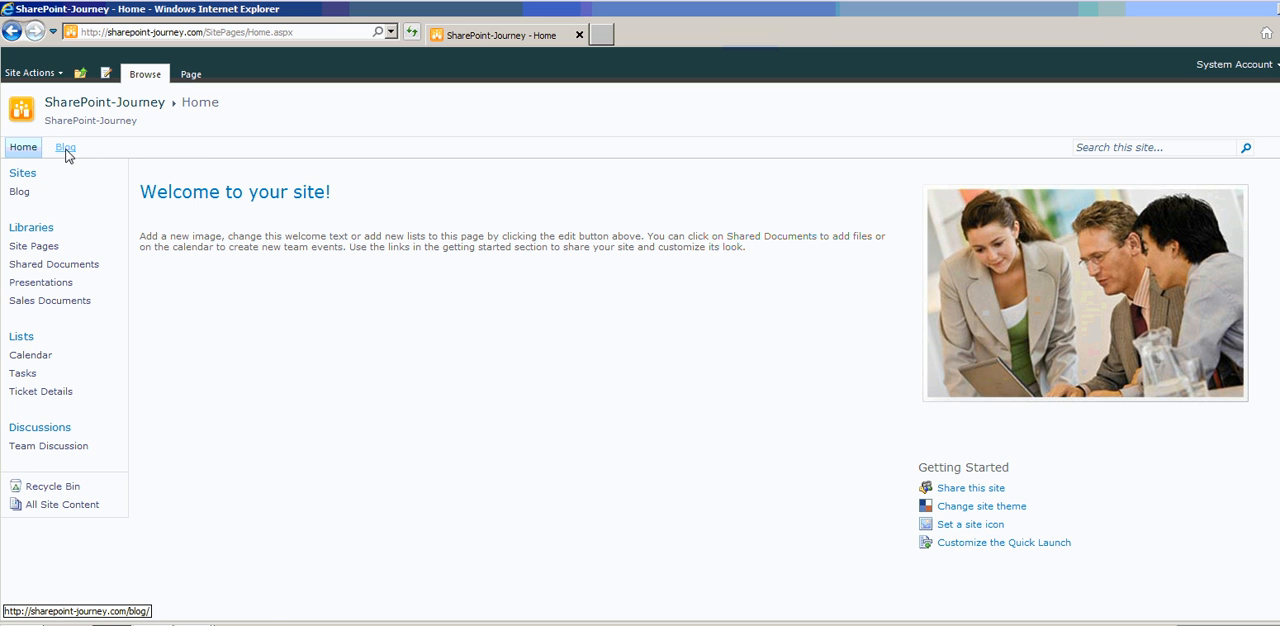
pyautogui.moveTo(22, 173)
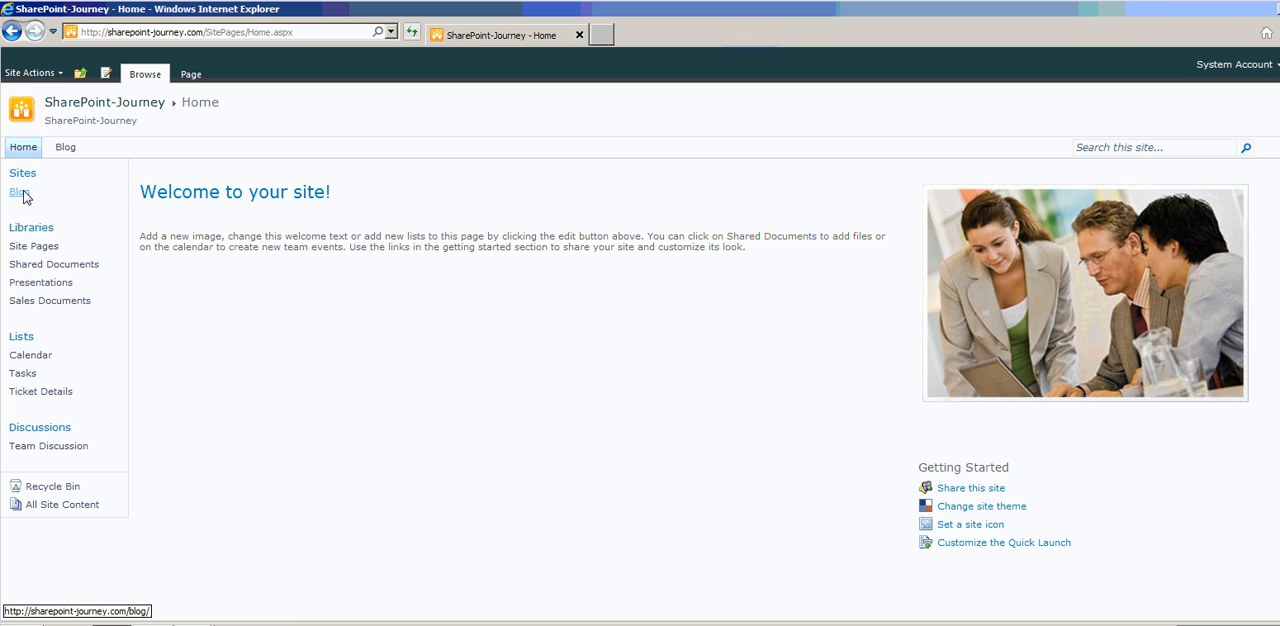
pyautogui.click(18, 192)
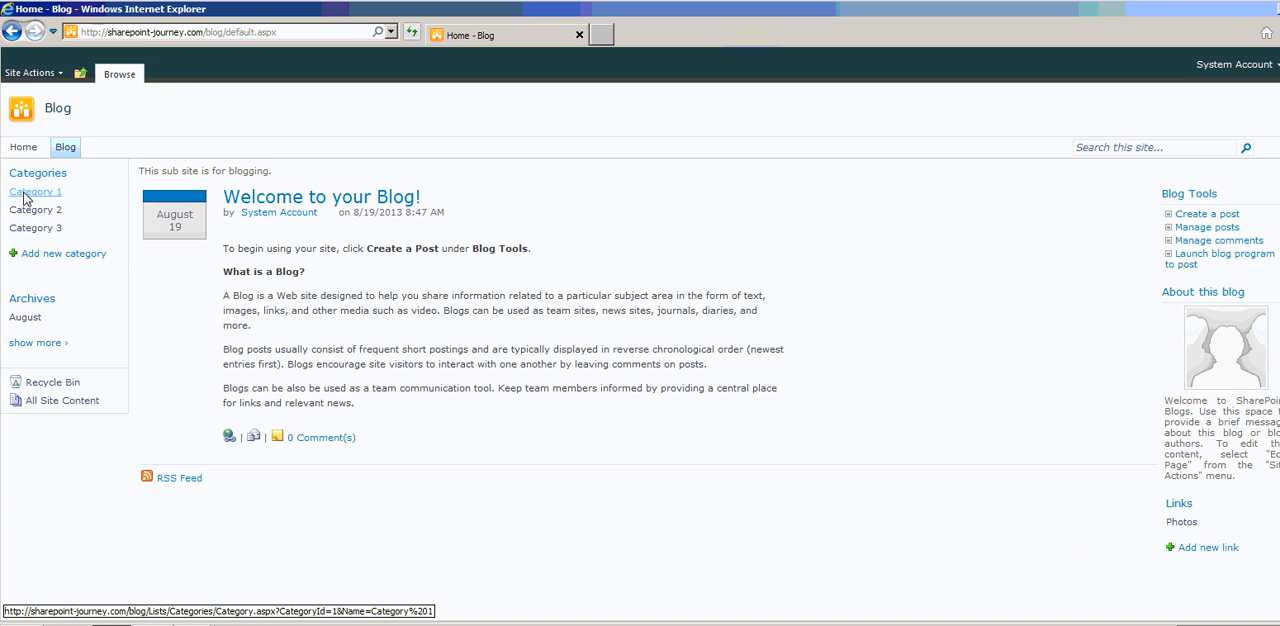
pyautogui.moveTo(170, 155)
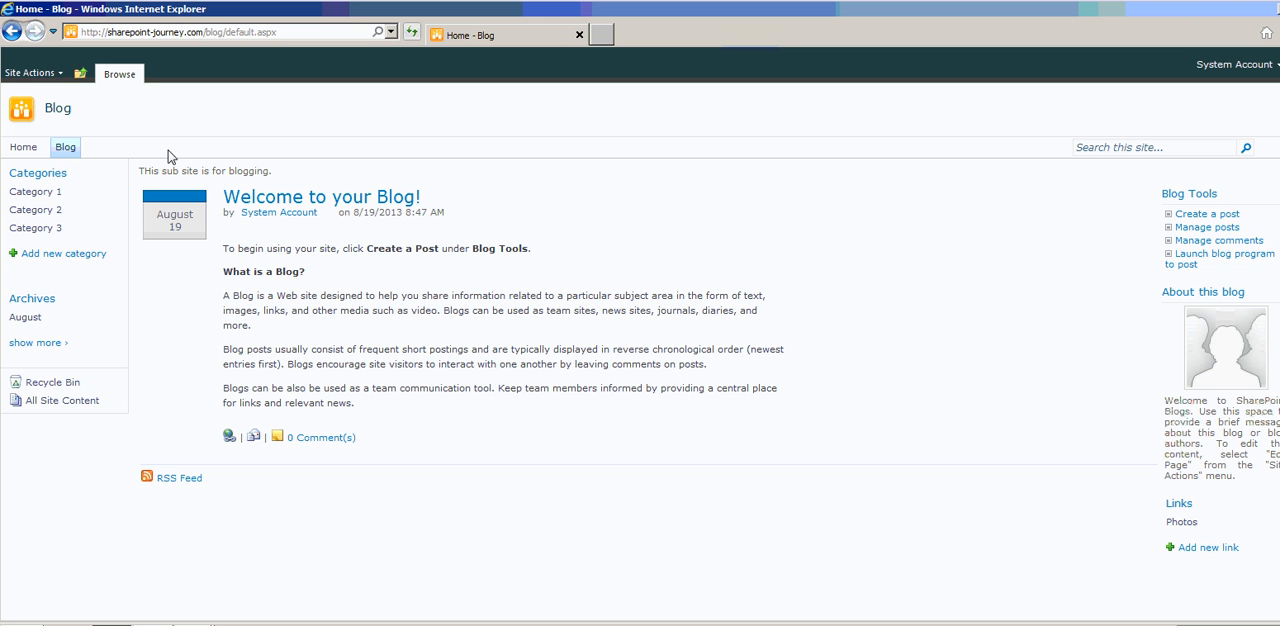
# Open Site Permissions from Site Actions to see the inheritance notice.
pyautogui.click(30, 72)
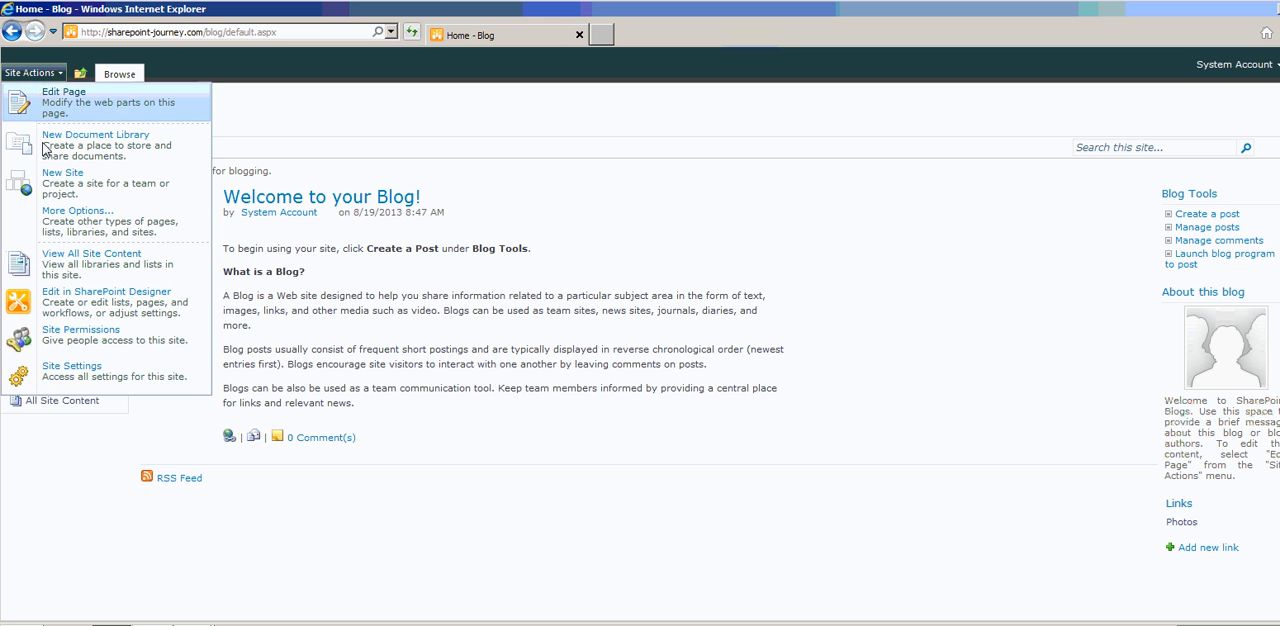
pyautogui.click(80, 329)
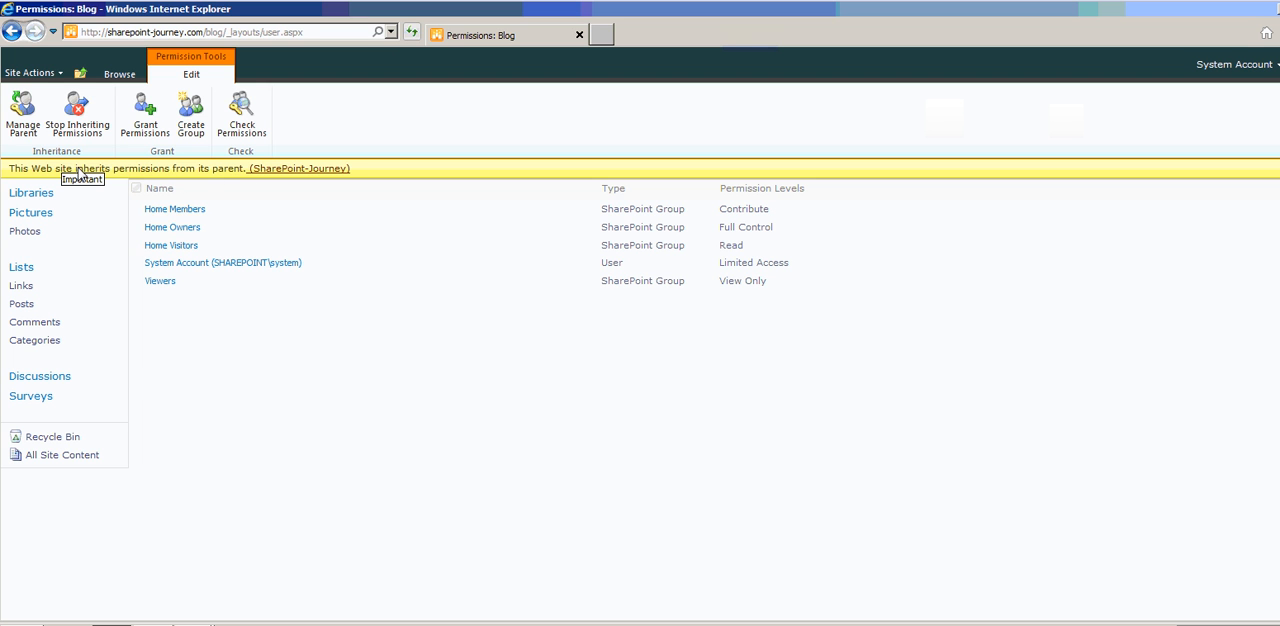
pyautogui.moveTo(245, 178)
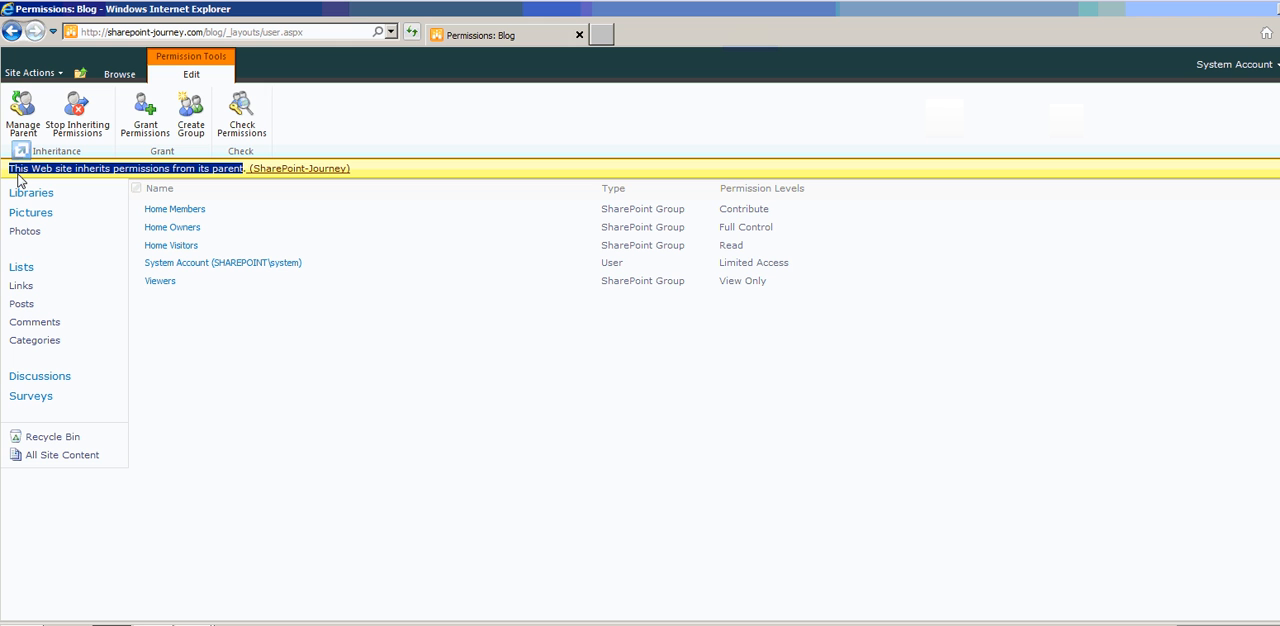
pyautogui.moveTo(420, 367)
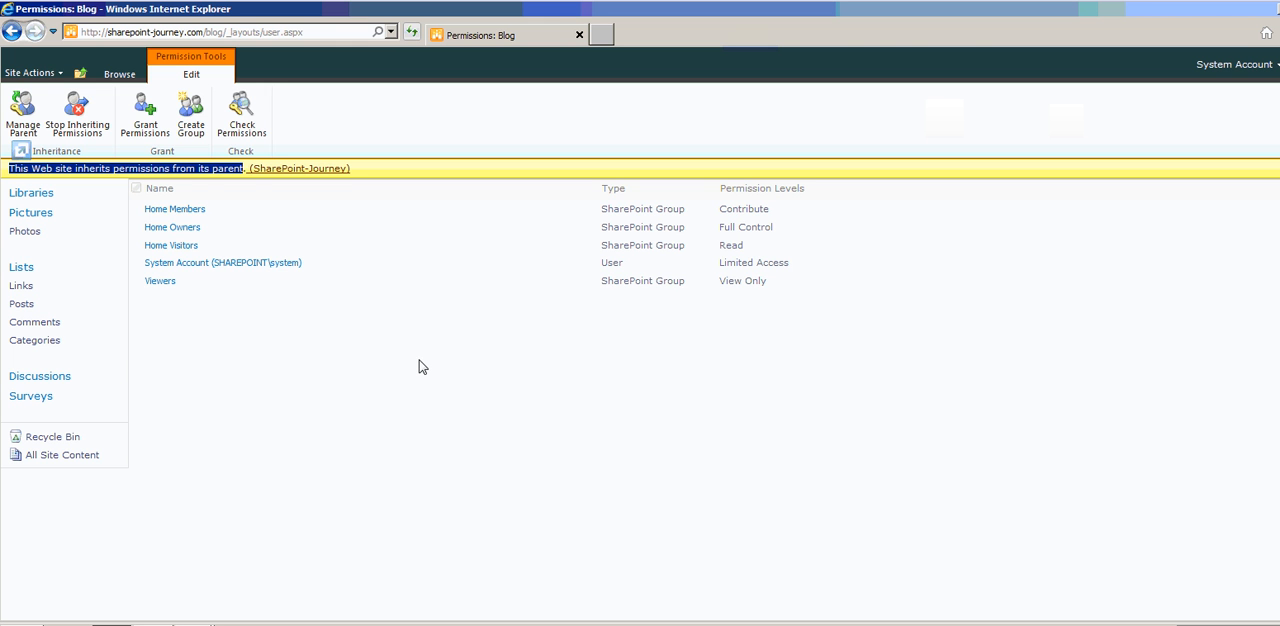